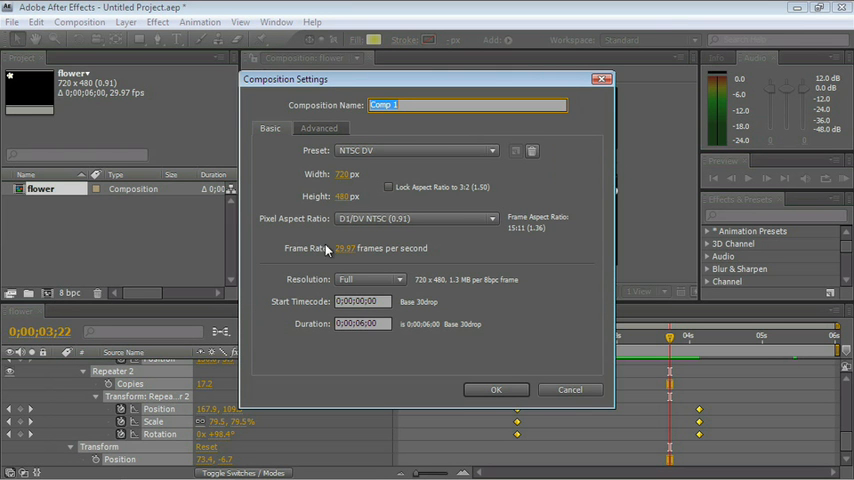
{"action": "mouse_move", "coordinate": [328, 357]}
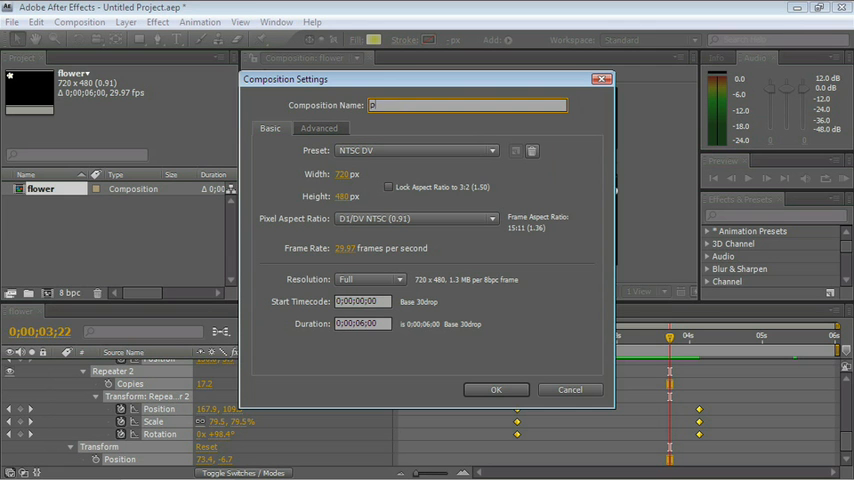
Name the NTSC DV composition 'puppet' and confirm it
{"action": "type", "text": "puppet"}
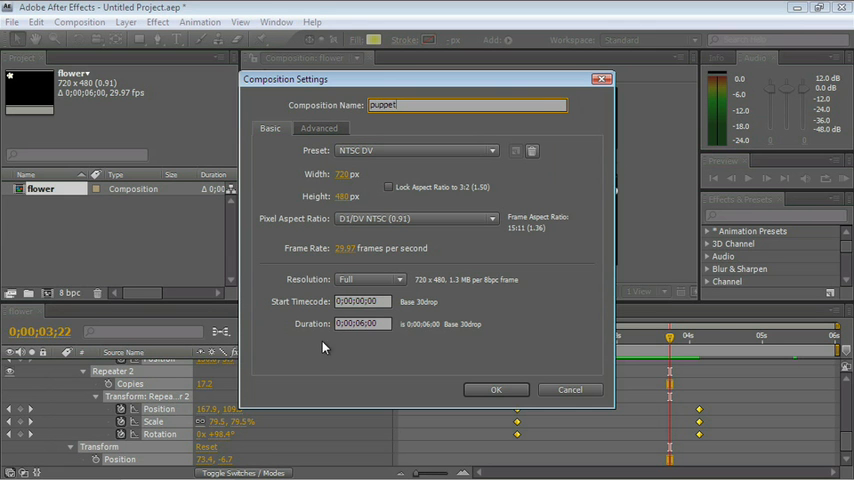
{"action": "left_click", "coordinate": [496, 389]}
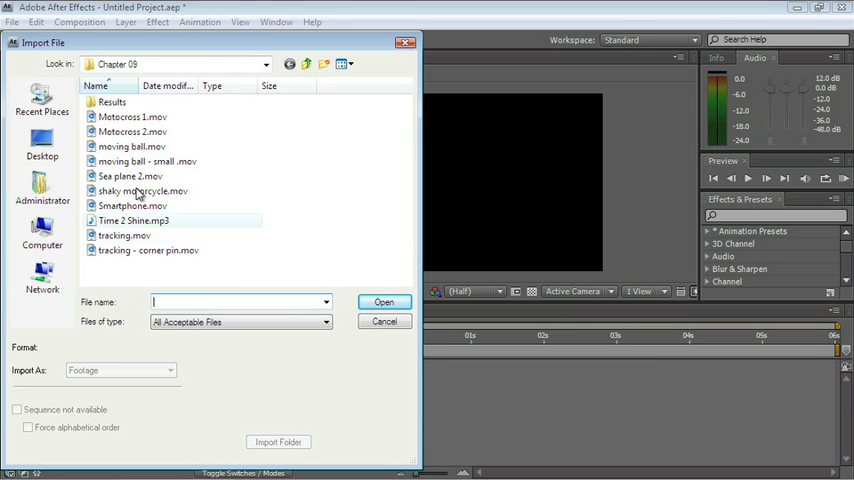
Navigate to the Chapter 12 folder and import Doggy.ai
{"action": "left_click", "coordinate": [265, 64]}
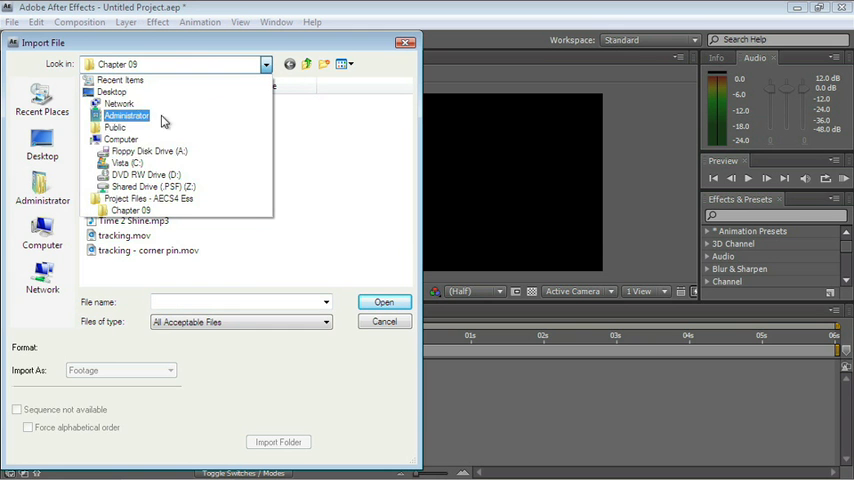
{"action": "mouse_move", "coordinate": [147, 151]}
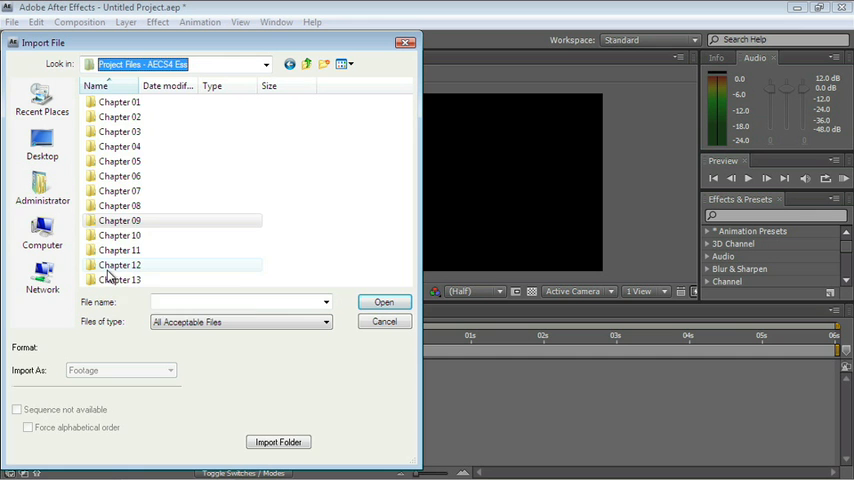
{"action": "double_click", "coordinate": [120, 265]}
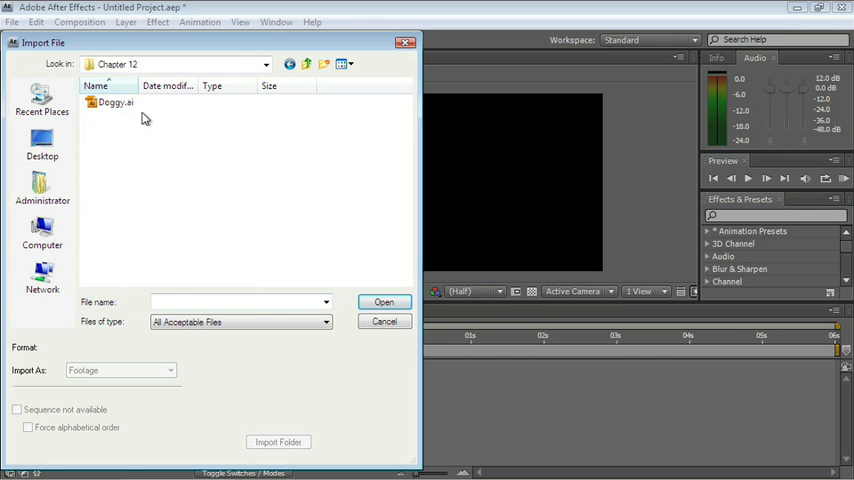
{"action": "left_click", "coordinate": [114, 102]}
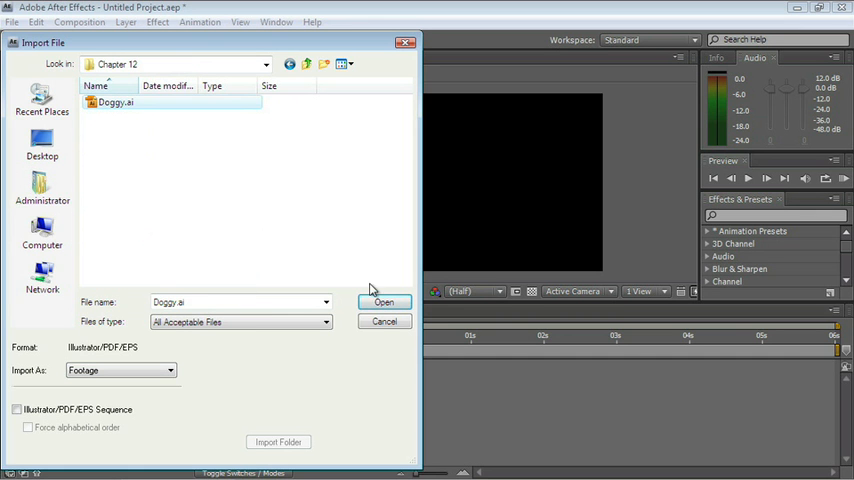
{"action": "left_click", "coordinate": [384, 302]}
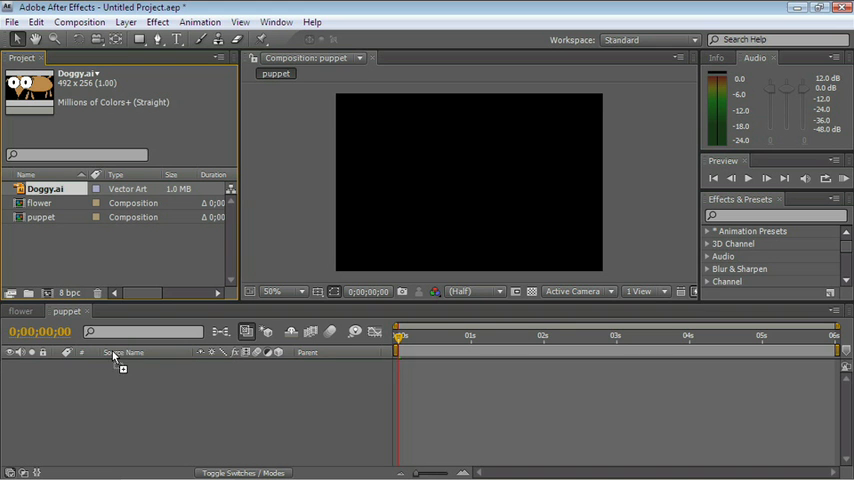
Add Doggy.ai to the puppet timeline and turn on the transparency grid
{"action": "left_click_drag", "start_coordinate": [45, 189], "coordinate": [130, 365]}
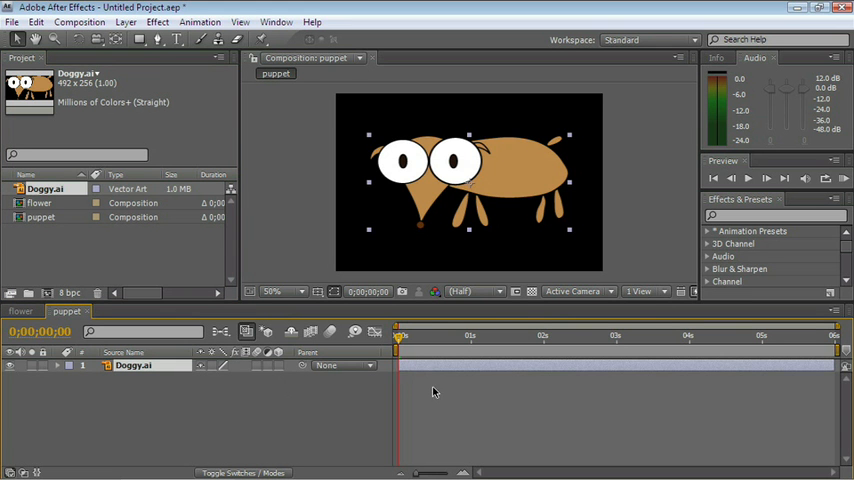
{"action": "mouse_move", "coordinate": [532, 291]}
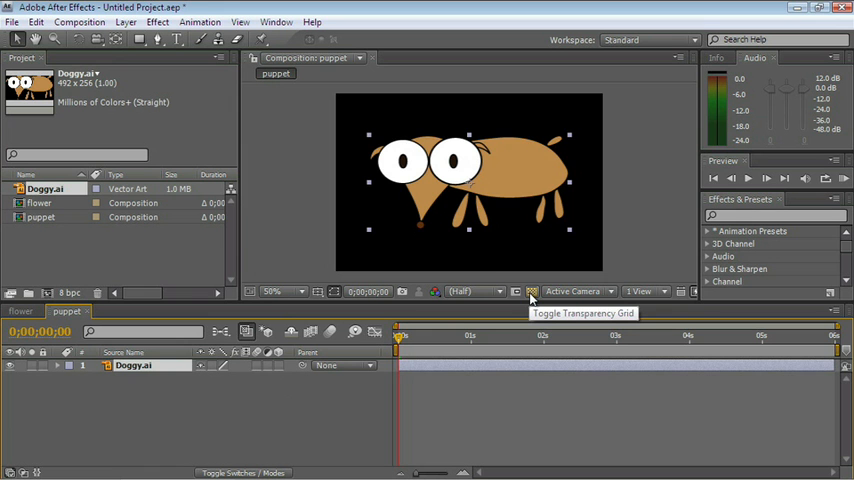
{"action": "left_click", "coordinate": [532, 291]}
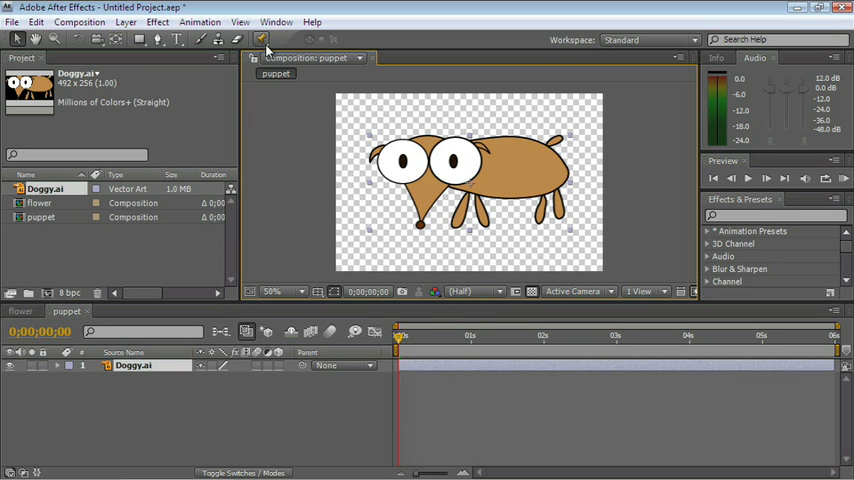
With the Puppet Pin Tool, pin the dog's nose and another point on its body
{"action": "left_click", "coordinate": [259, 38]}
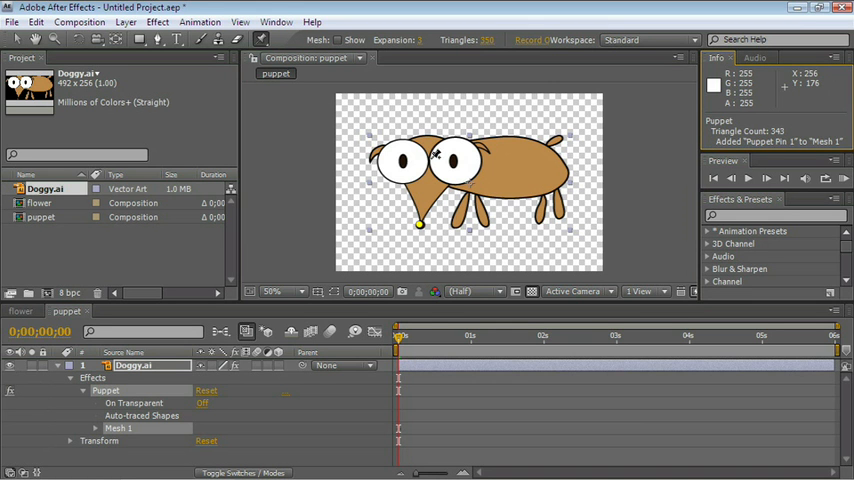
{"action": "left_click", "coordinate": [510, 158]}
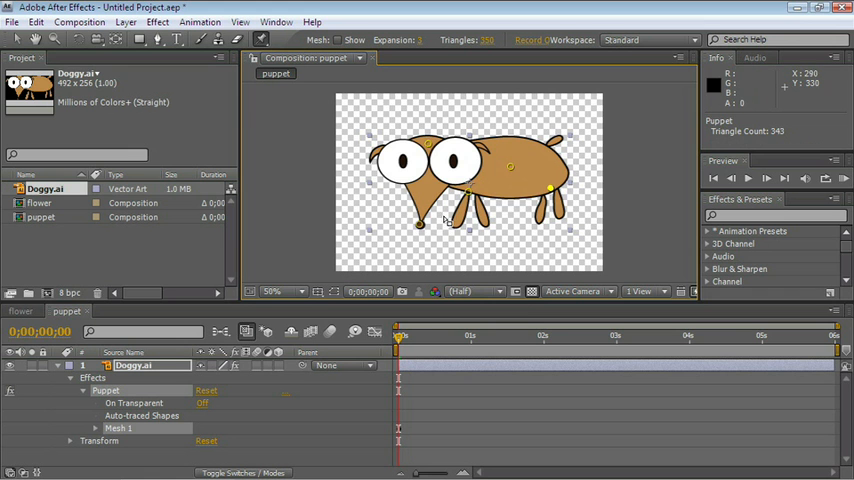
{"action": "left_click", "coordinate": [420, 227]}
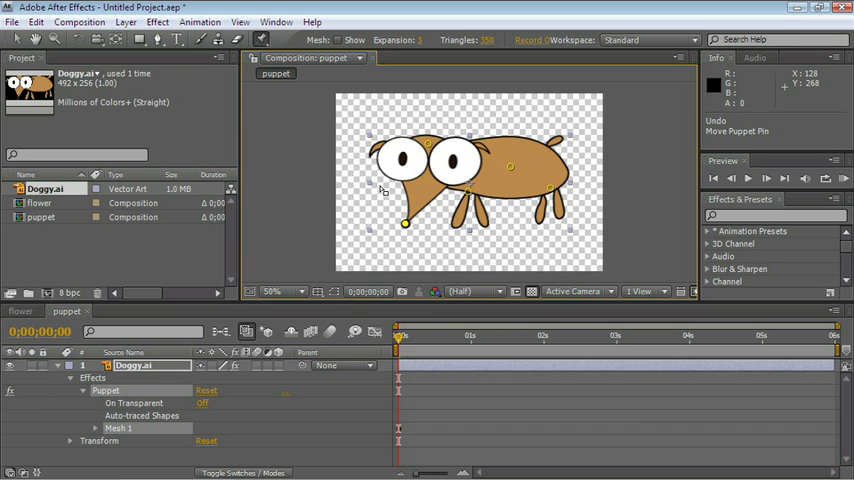
Choose the Puppet Starch Tool and add a starch point on a front leg
{"action": "left_click", "coordinate": [262, 39]}
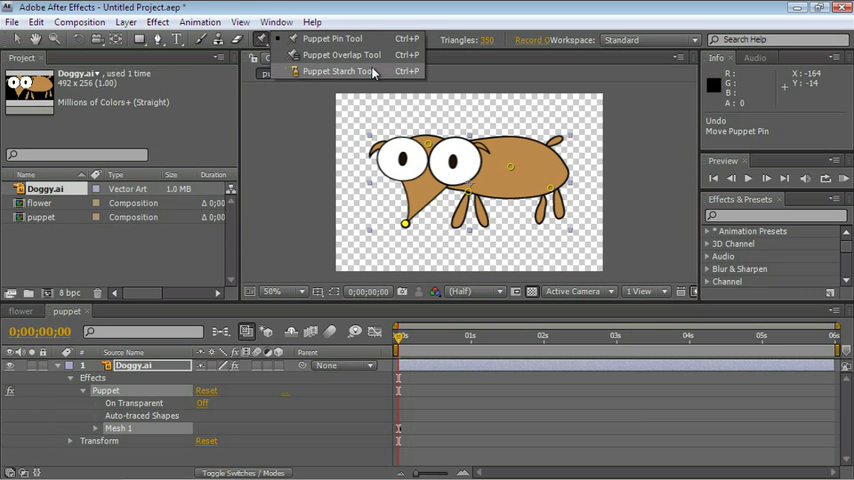
{"action": "left_click", "coordinate": [344, 71]}
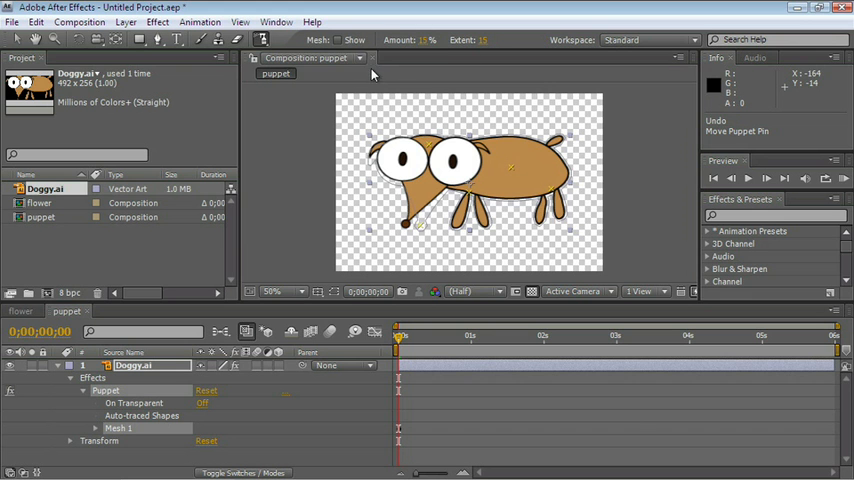
{"action": "left_click", "coordinate": [468, 217]}
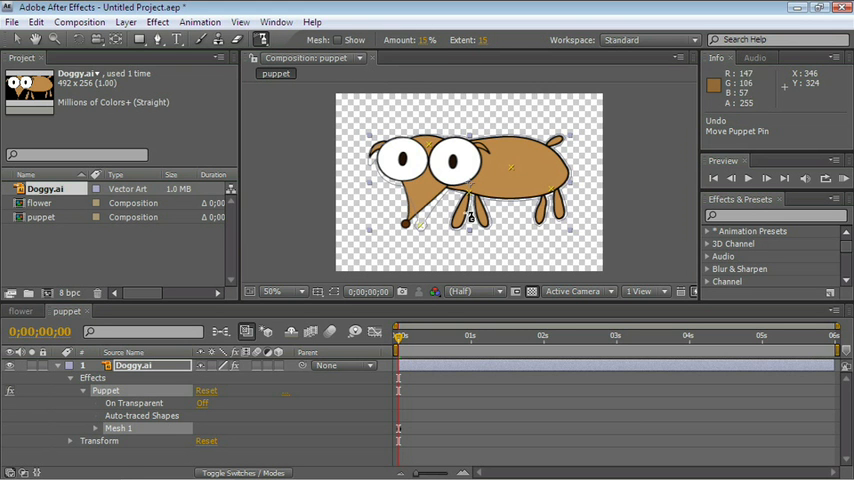
{"action": "mouse_move", "coordinate": [496, 232]}
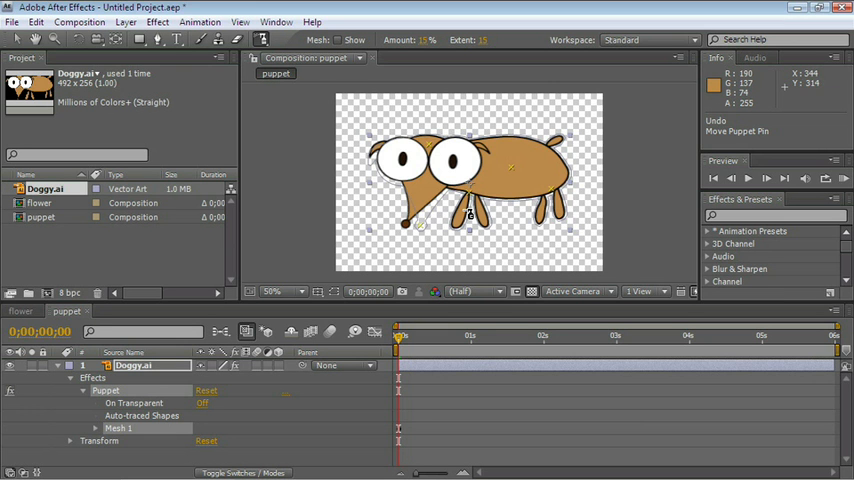
{"action": "left_click", "coordinate": [465, 212]}
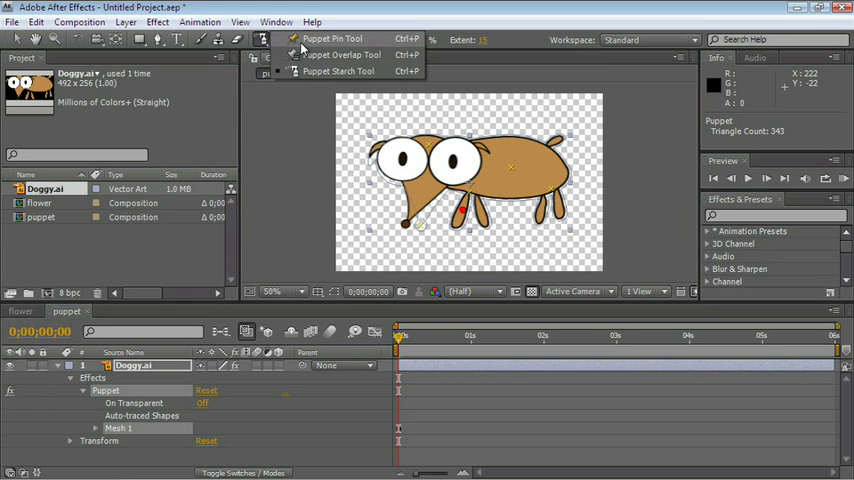
{"action": "left_click", "coordinate": [332, 38]}
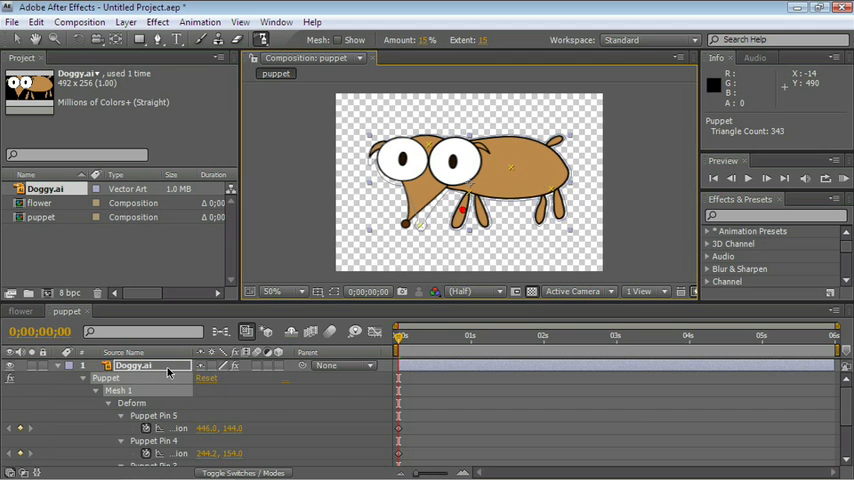
Reset the moved puppet pin's Position property in the timeline
{"action": "scroll", "scroll_direction": "down", "scroll_amount": 3}
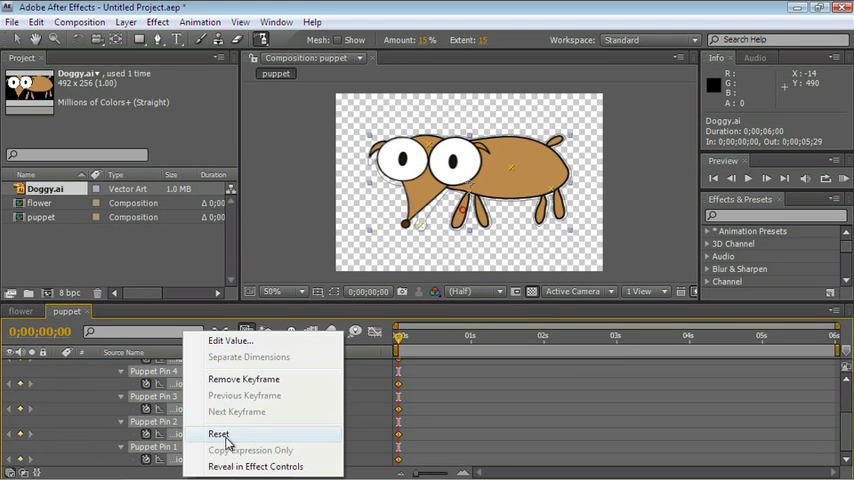
{"action": "left_click", "coordinate": [218, 433]}
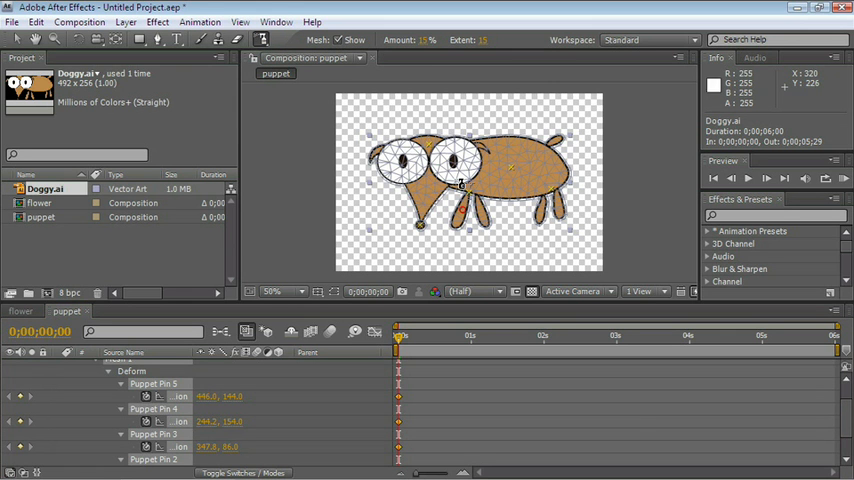
Select the front-leg starch point and raise its Amount and Extent over the legs
{"action": "left_click", "coordinate": [465, 215]}
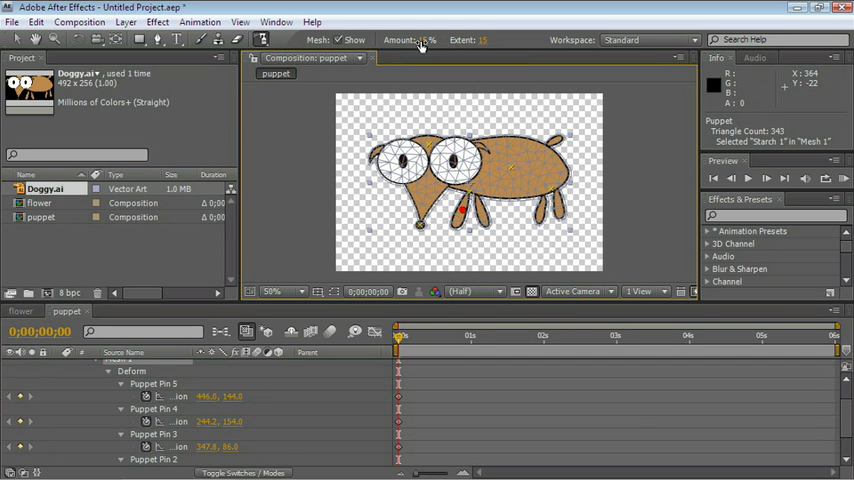
{"action": "left_click", "coordinate": [432, 40]}
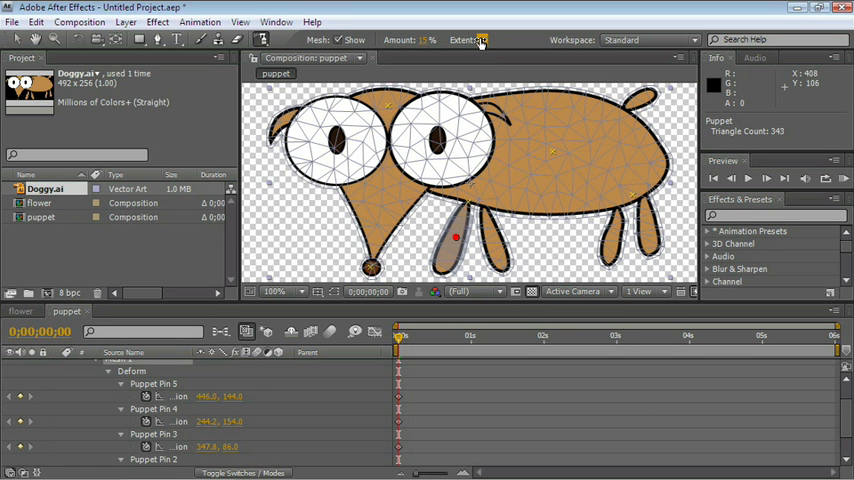
{"action": "left_click", "coordinate": [483, 39]}
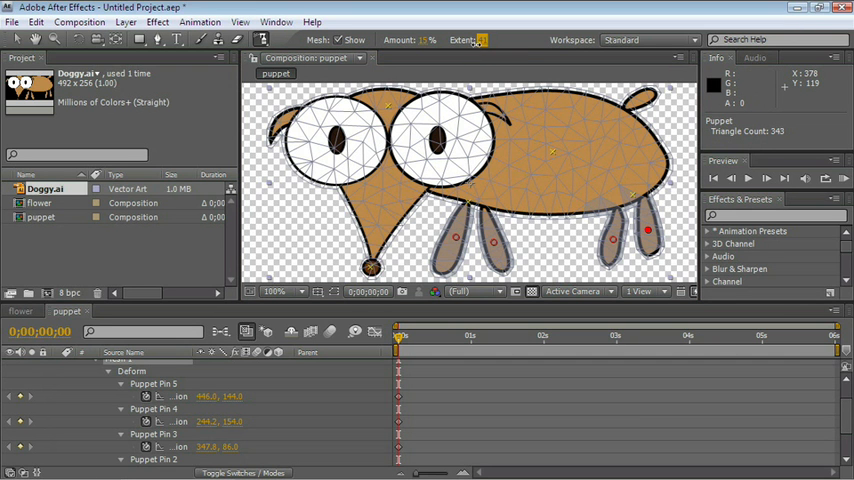
{"action": "left_click", "coordinate": [614, 238]}
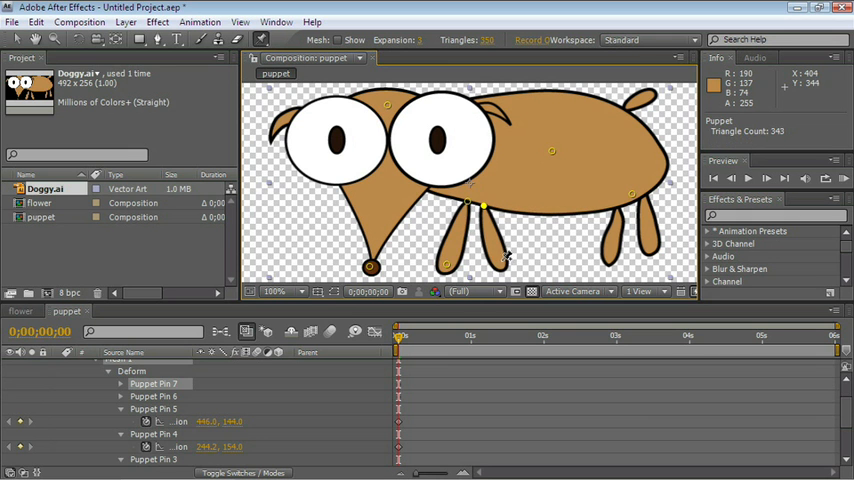
Add a puppet pin at the foot of the front leg
{"action": "left_click", "coordinate": [505, 261]}
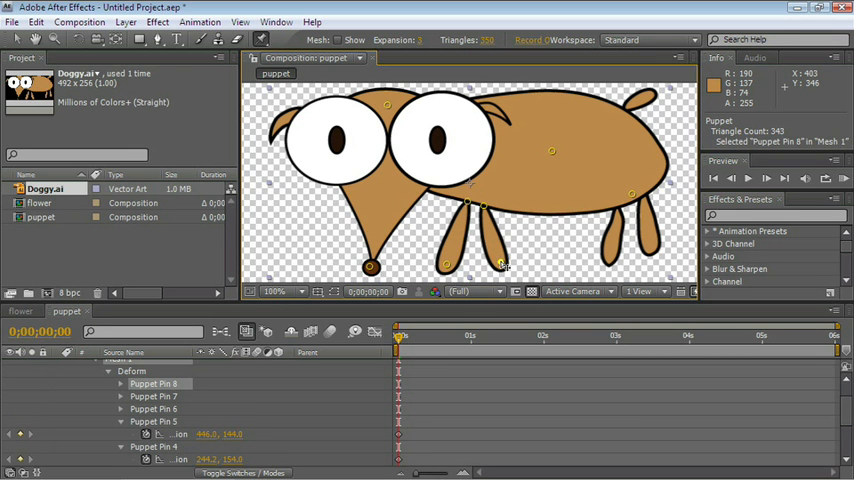